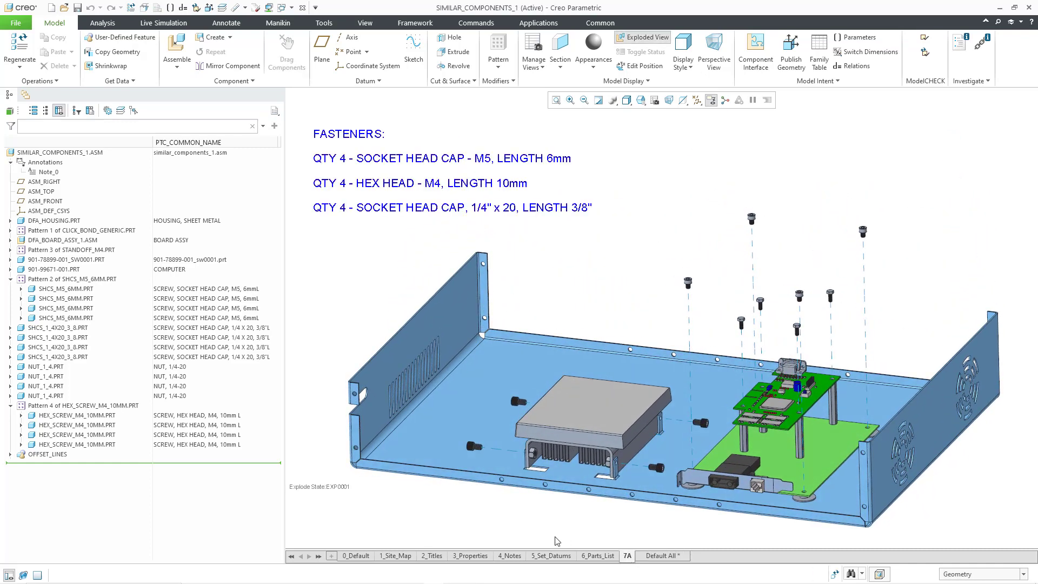
mouse_move(552, 541)
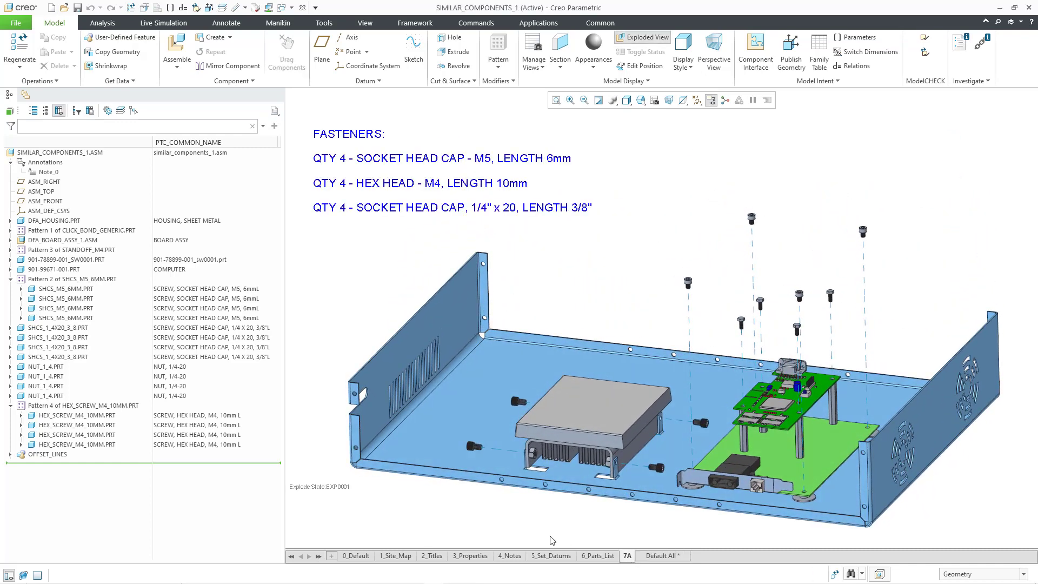